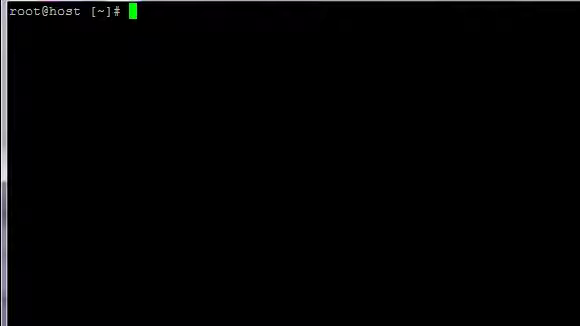
text(mysql)
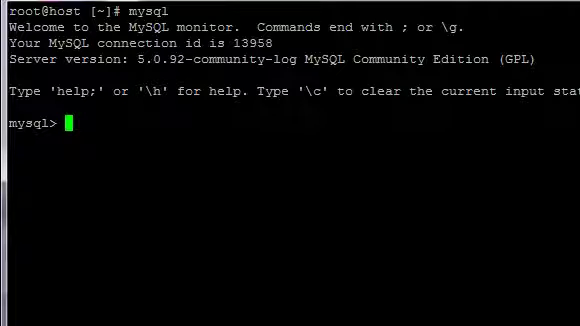
text(create)
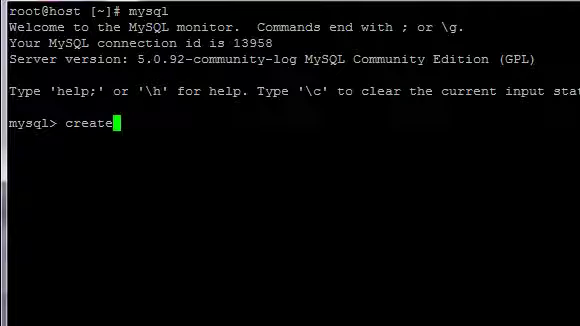
text(databas)
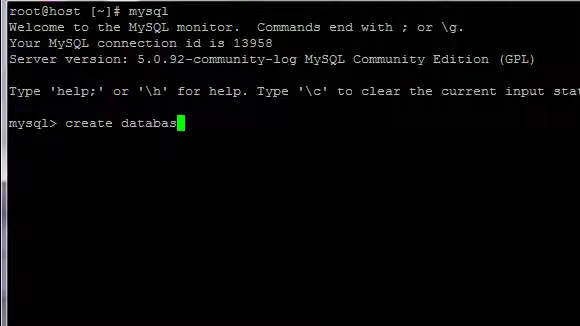
text(e)
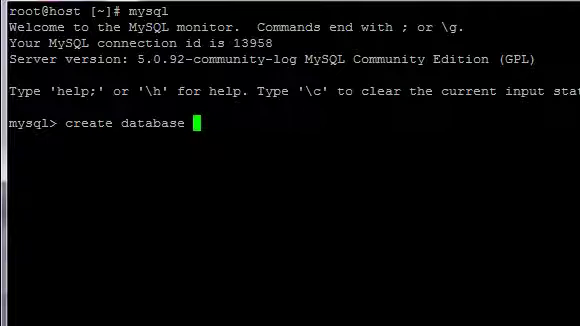
text(vid)
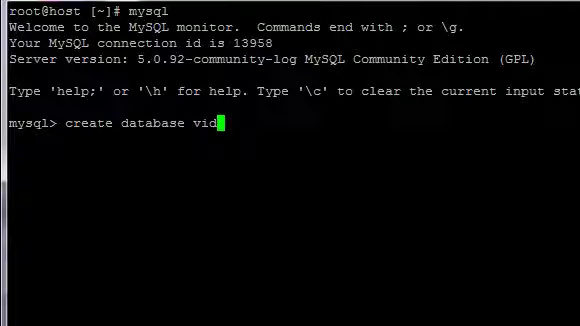
text(eodemo)
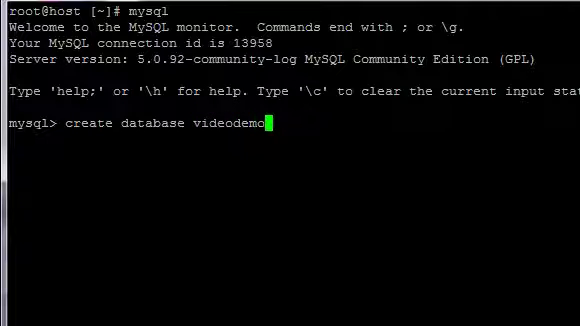
text(;)
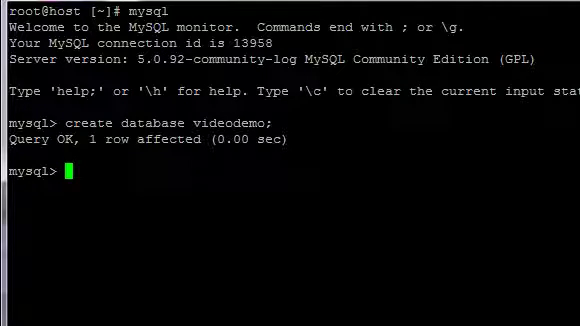
text(grant)
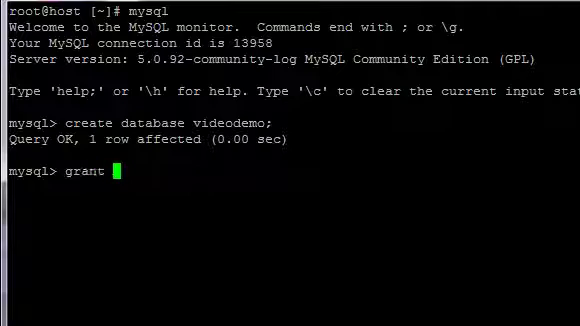
text(all on)
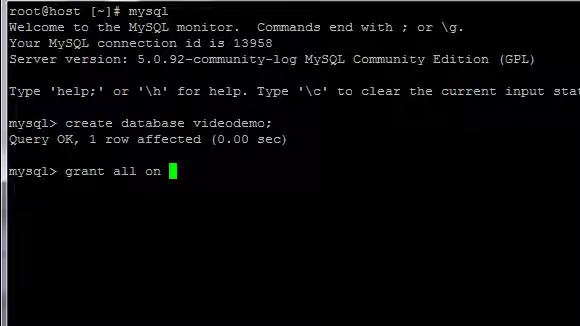
text(videodemo)
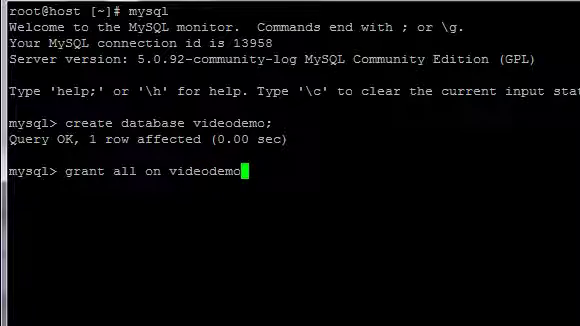
text(.)
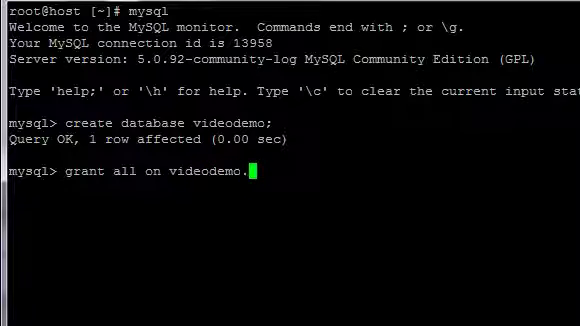
text(*)
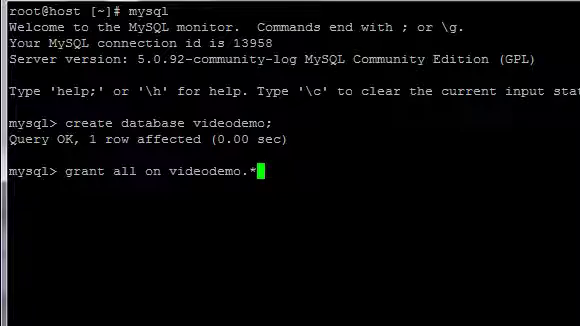
text(to)
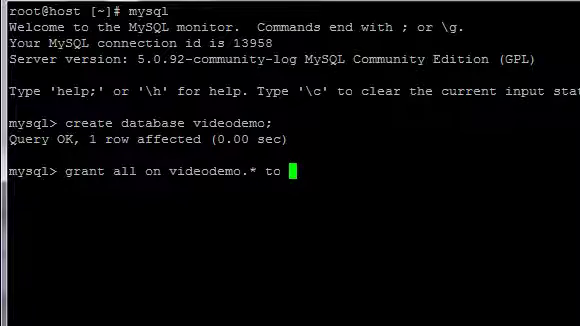
text(demo)
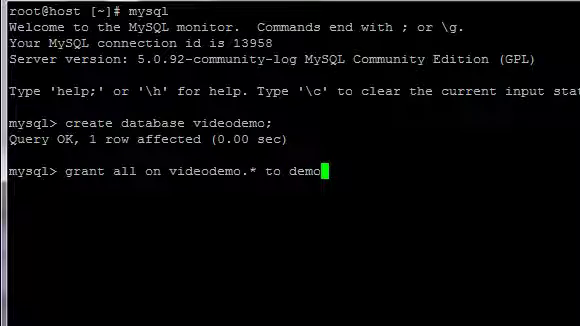
text(@")
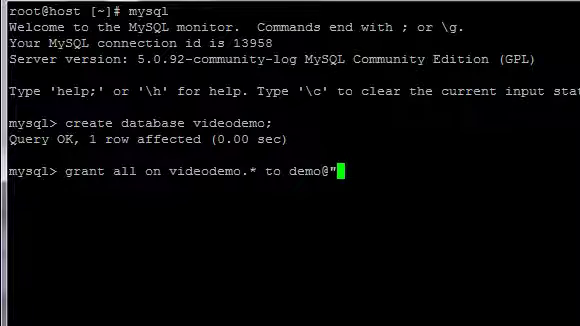
text(%)
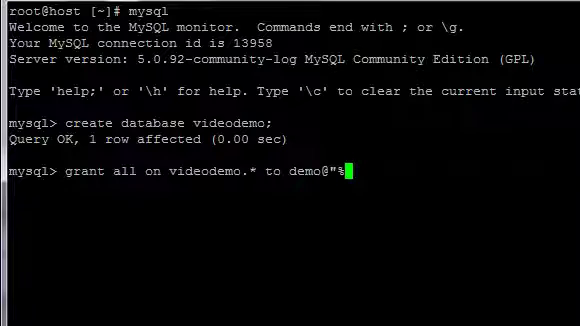
text(")
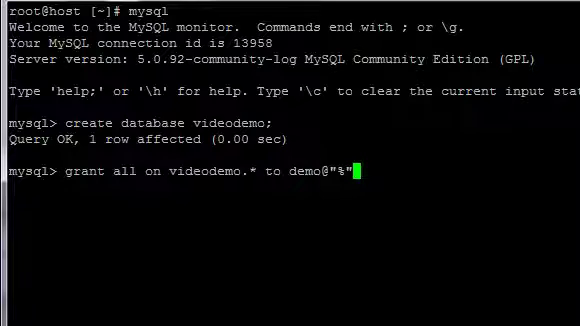
text(id)
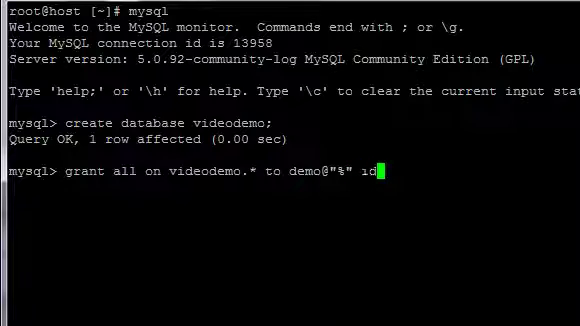
text(dentified)
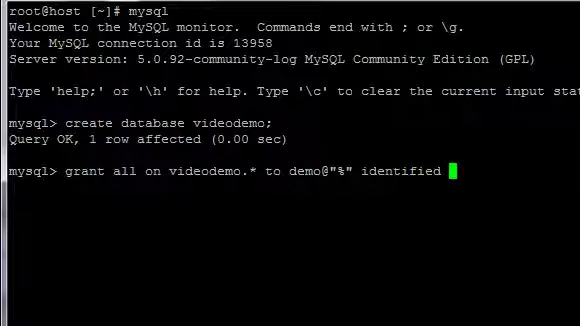
text(by)
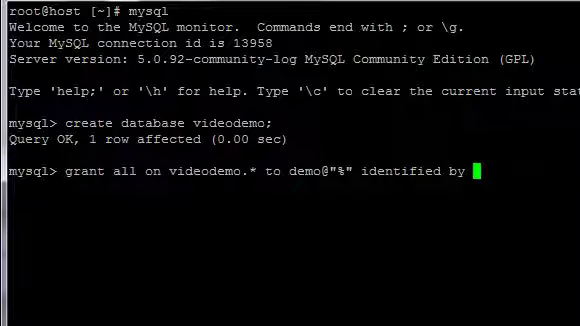
text(")
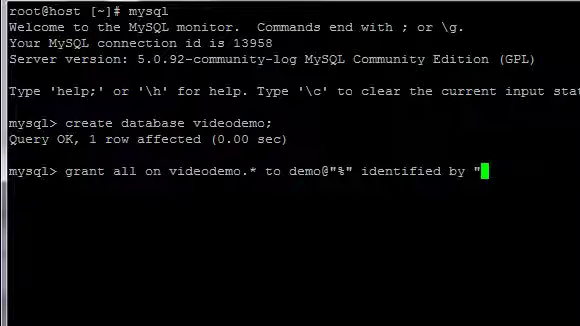
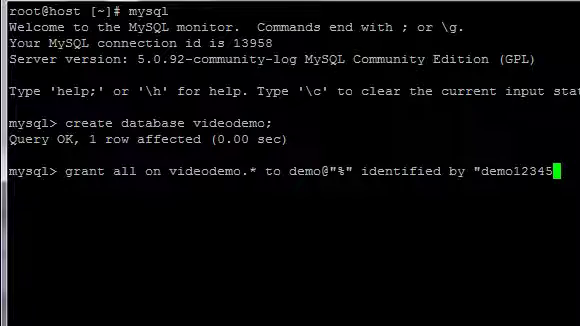
text(")
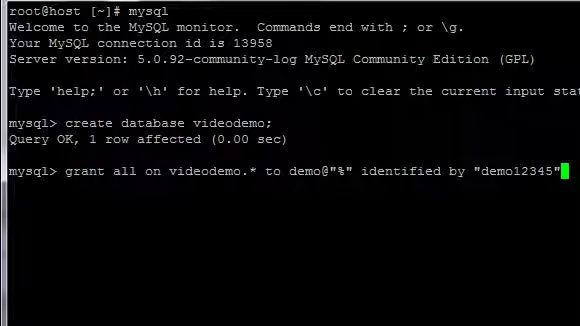